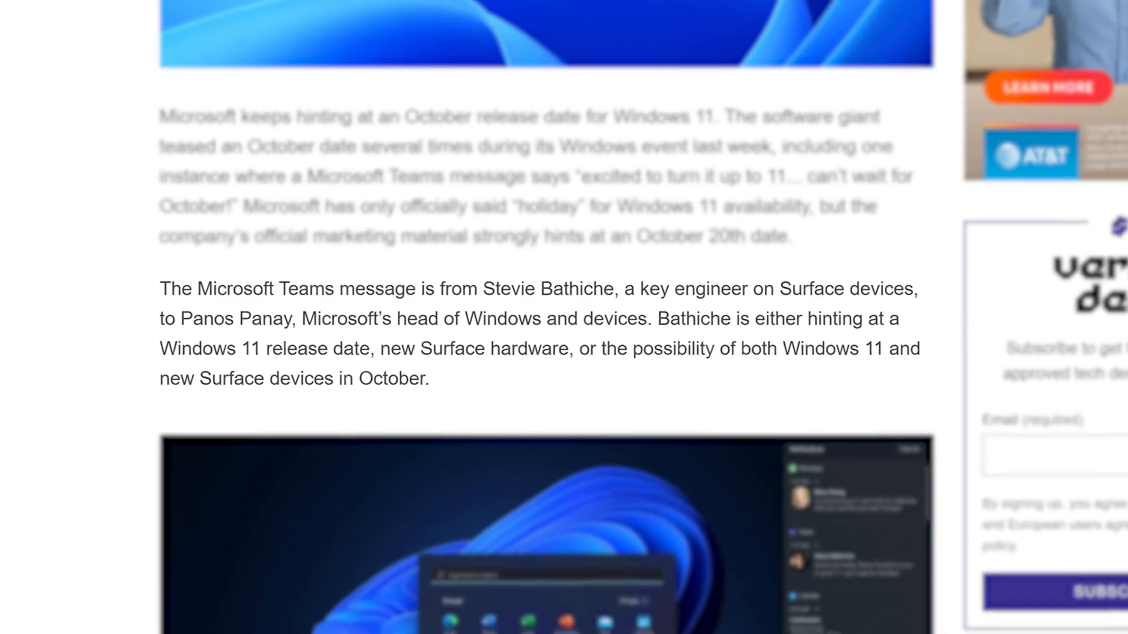
# - Scroll past the marketing images to Walmart's free Windows 11 upgrade paragraph
pyautogui.scroll(-3)
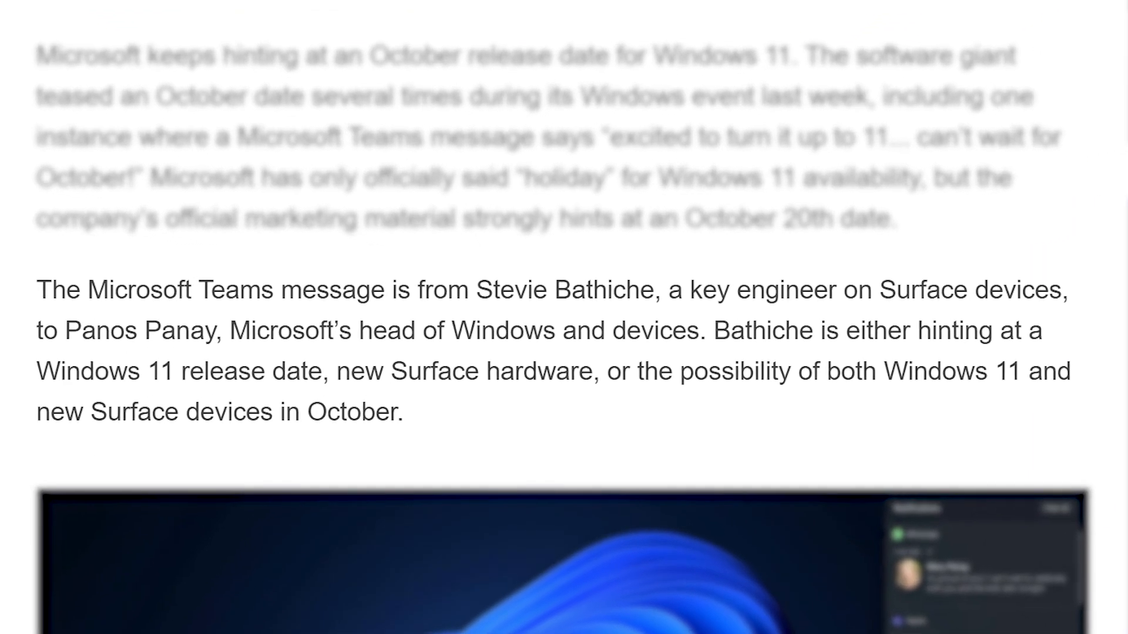
pyautogui.scroll(-3)
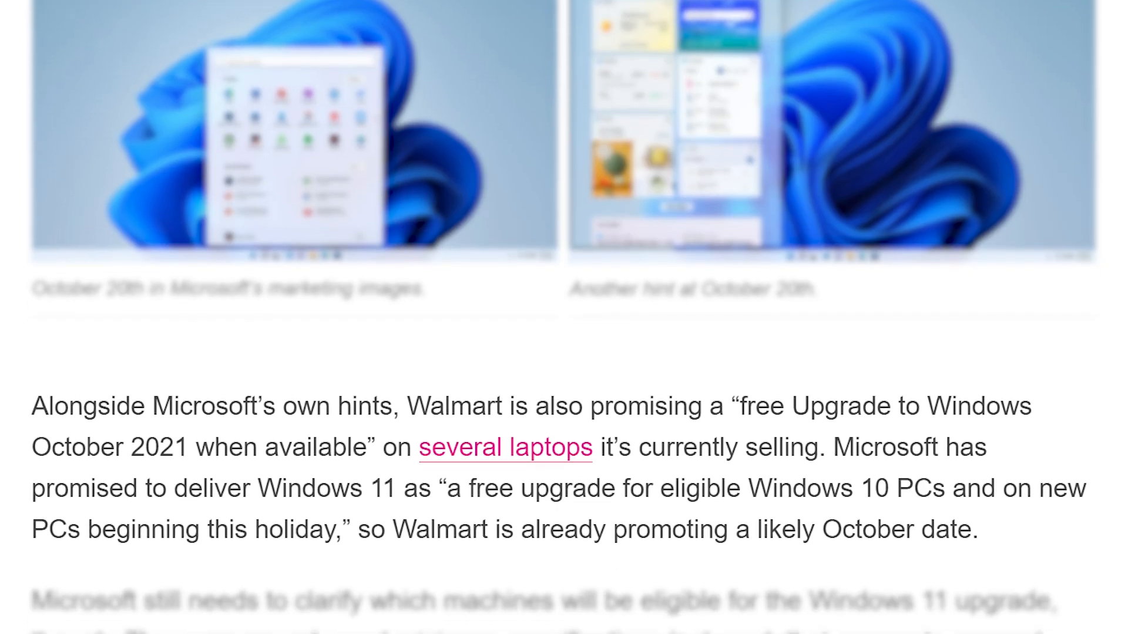
pyautogui.scroll(-3)
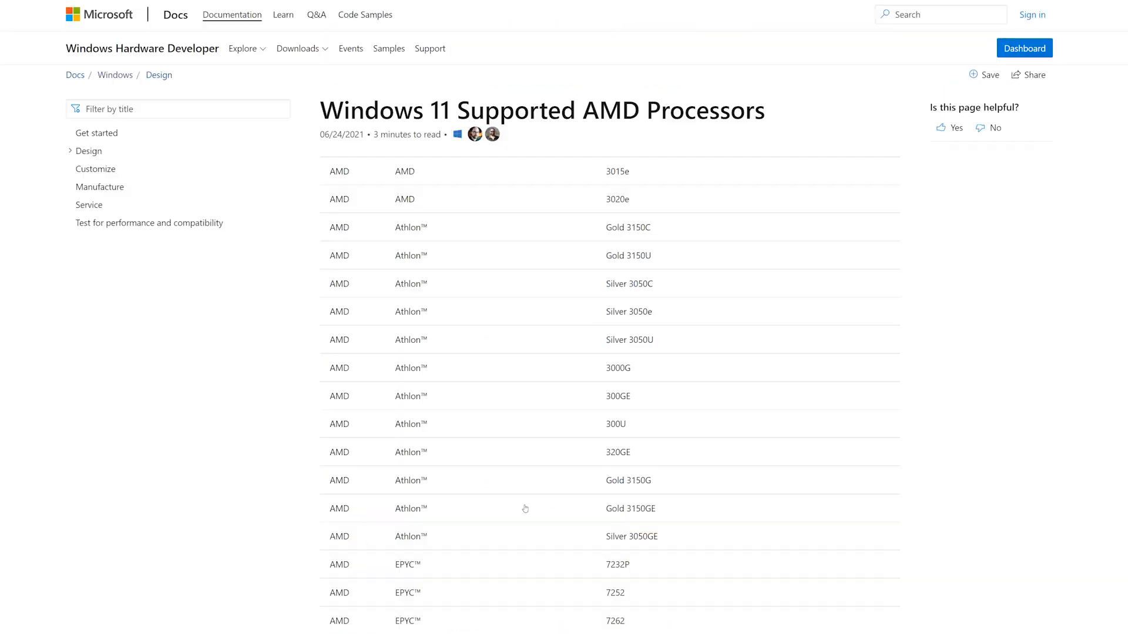
# - Scroll the AMD processor table past the EPYC models to the Ryzen 3 rows
pyautogui.scroll(-3)
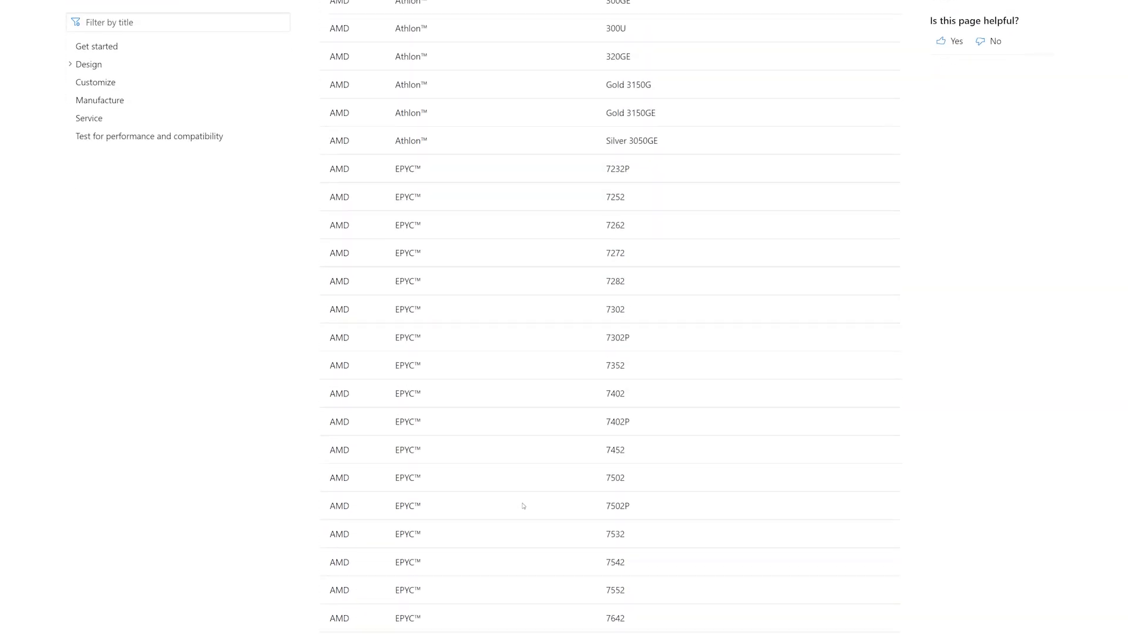
pyautogui.scroll(-3)
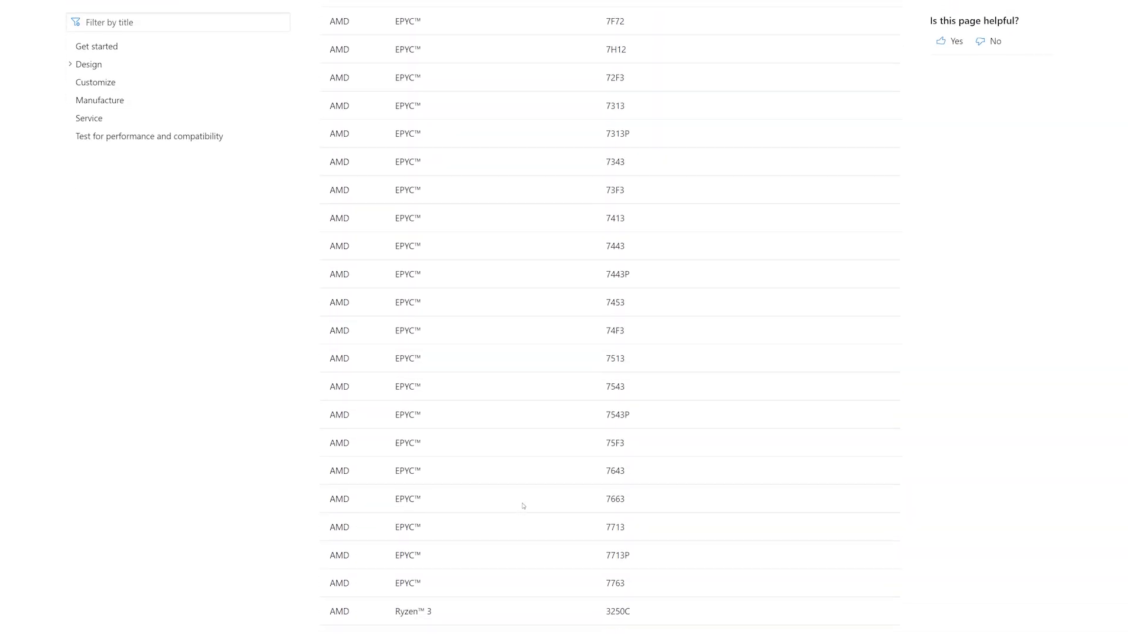
pyautogui.scroll(-3)
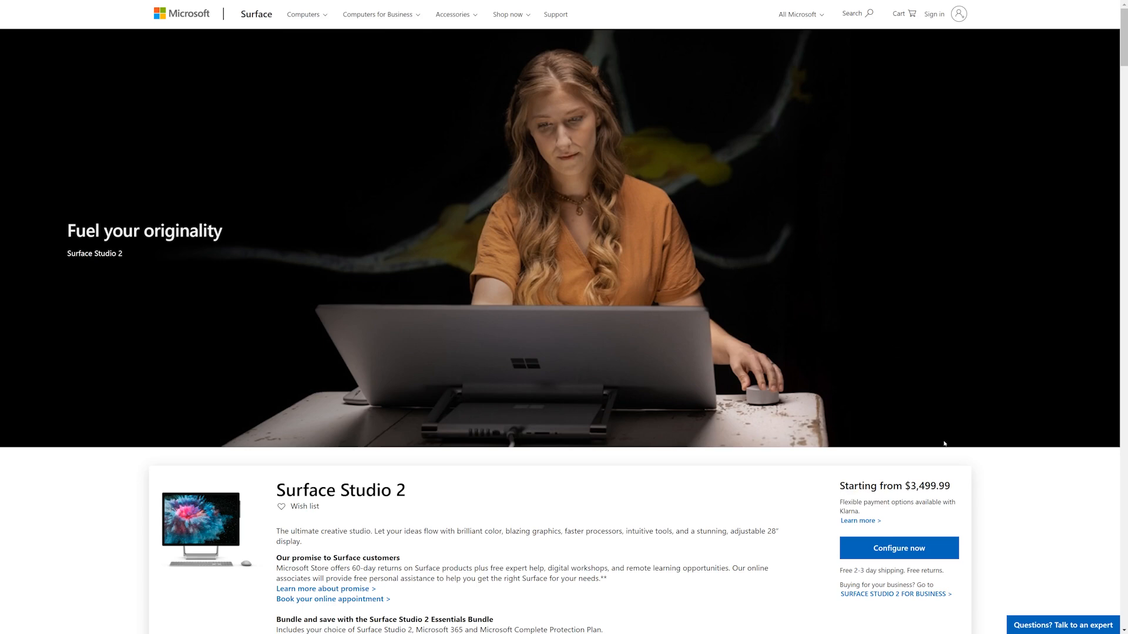
# - Open Surface Studio 2's Configure page, then scroll ExtremeTech's article to the TPM 2.0 section
pyautogui.click(898, 548)
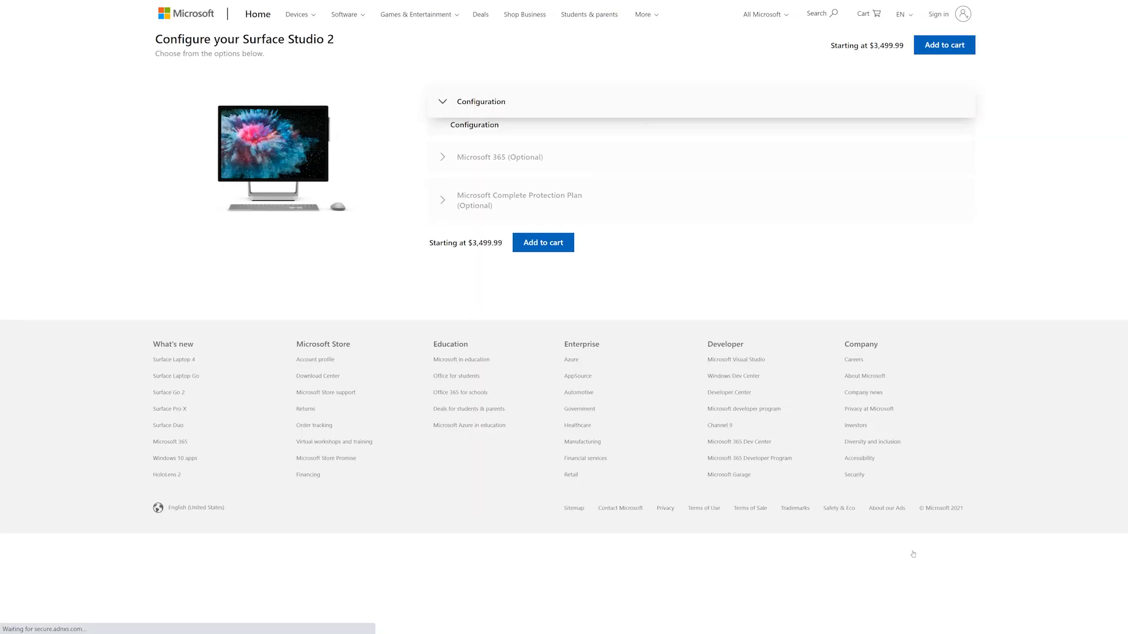
pyautogui.click(480, 102)
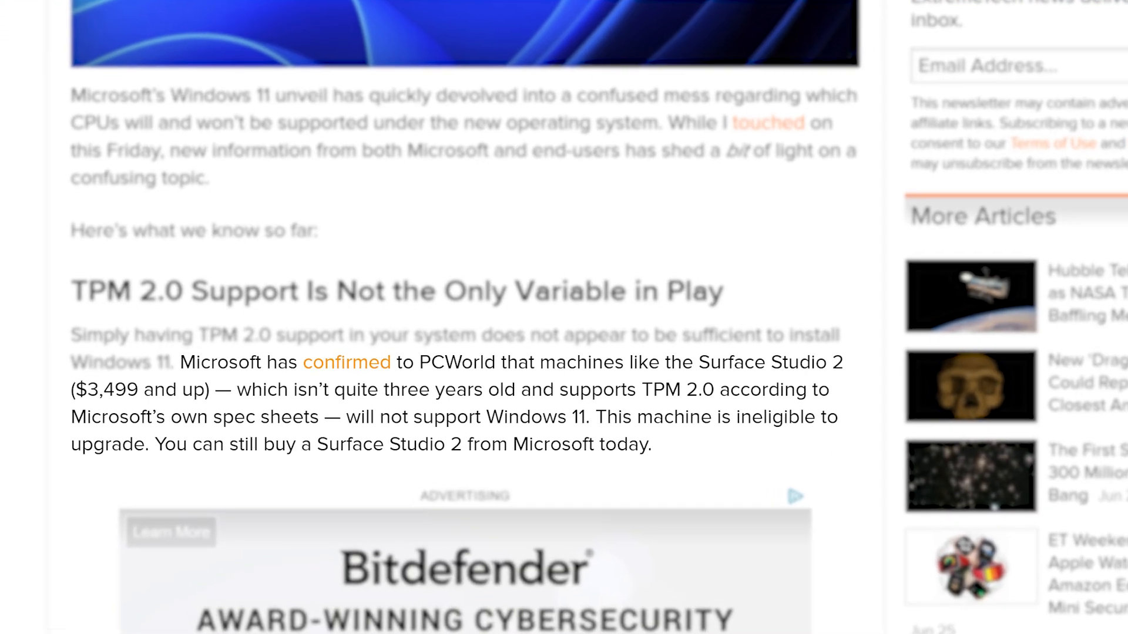
pyautogui.scroll(-3)
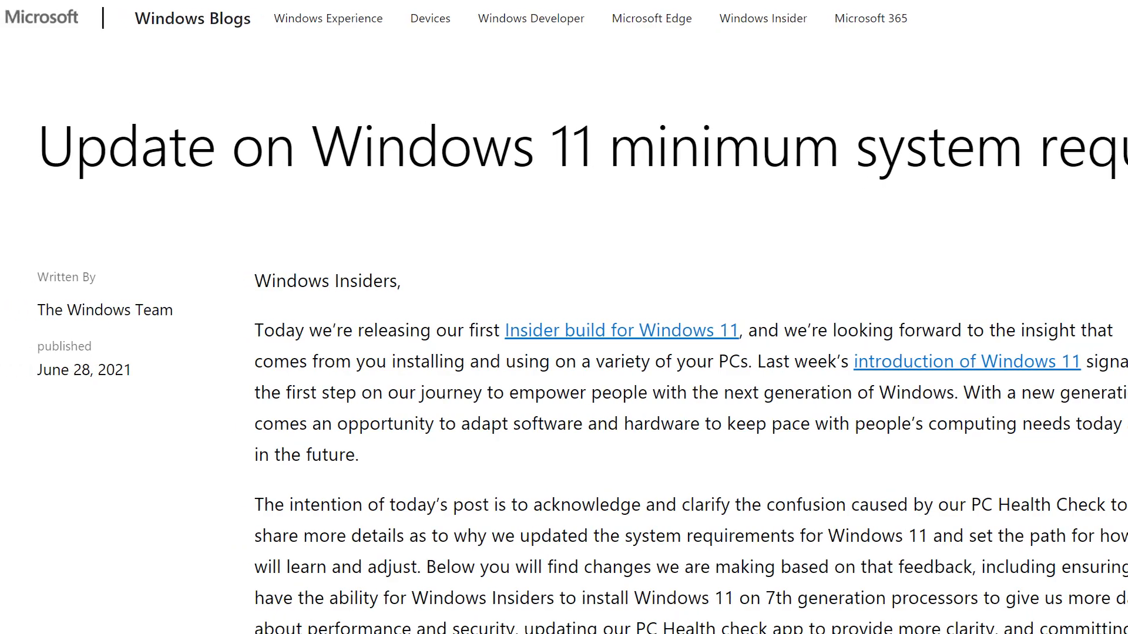
# - Scroll the Windows Blogs post to the numbered Security, Reliability and Compatibility list
pyautogui.scroll(-3)
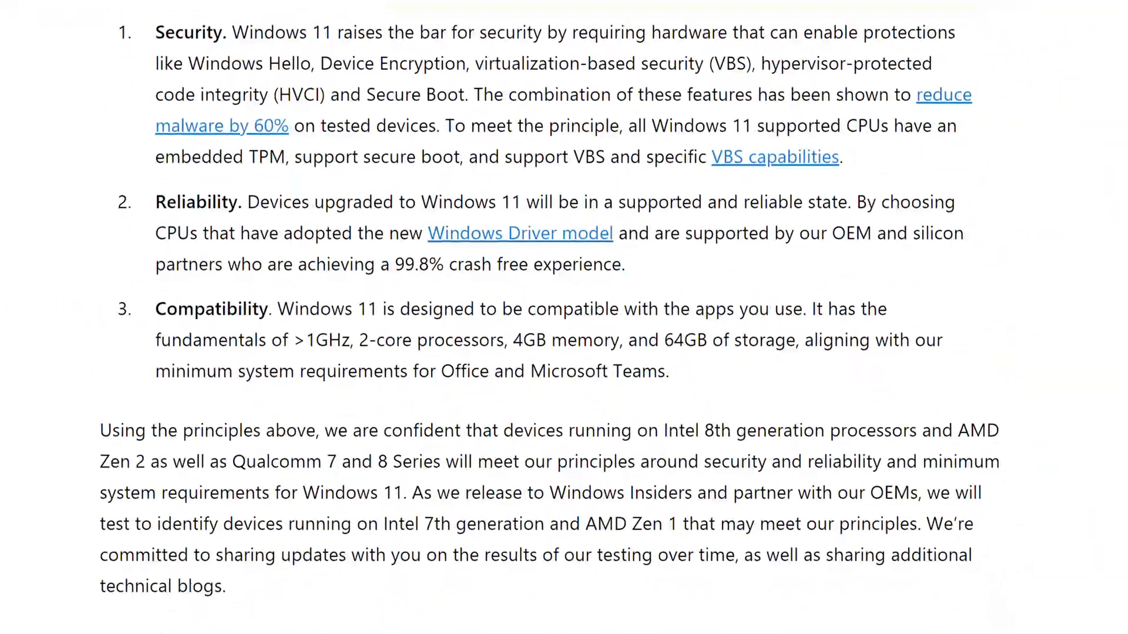
pyautogui.scroll(-3)
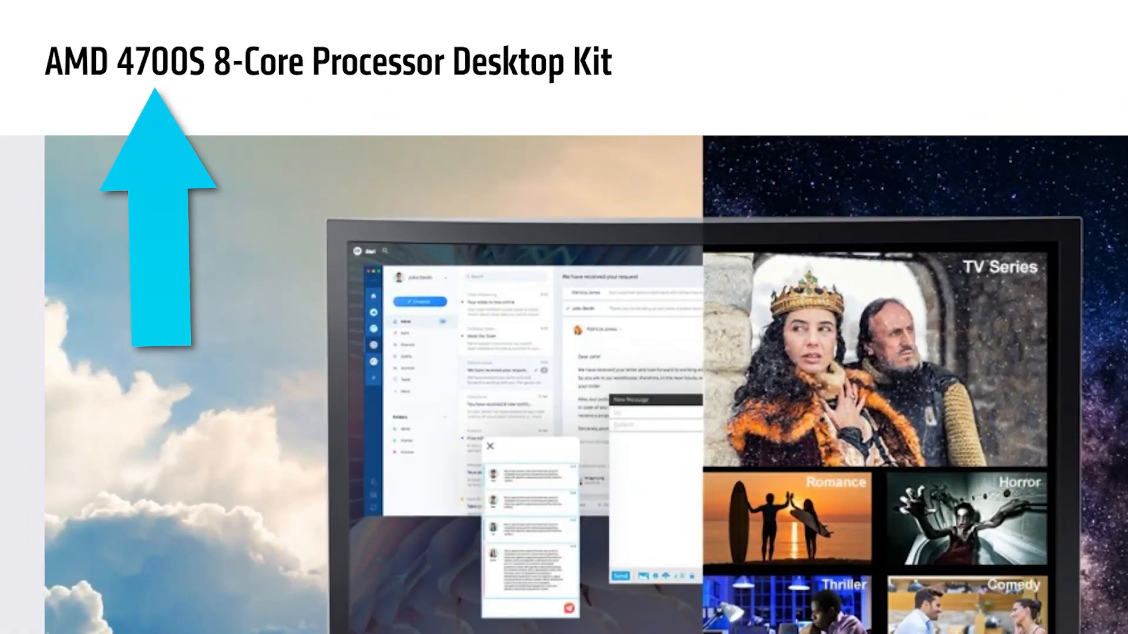
# - Scroll the 4700S kit page and report to the Memory row showing 8GB/16GB GDDR6
pyautogui.scroll(-3)
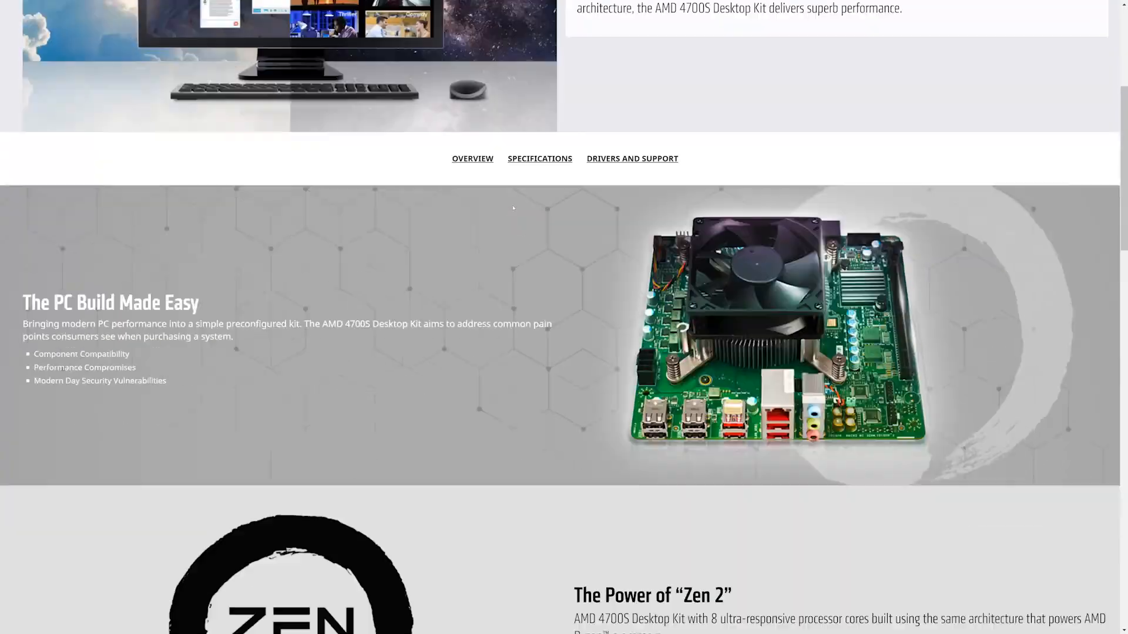
pyautogui.scroll(-3)
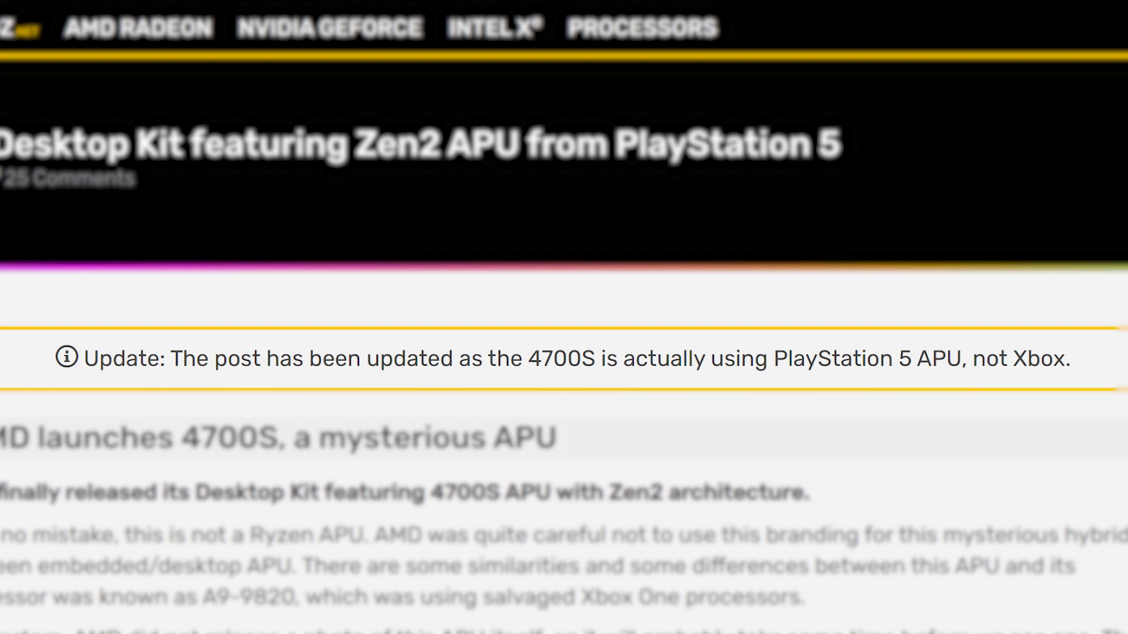
pyautogui.scroll(-3)
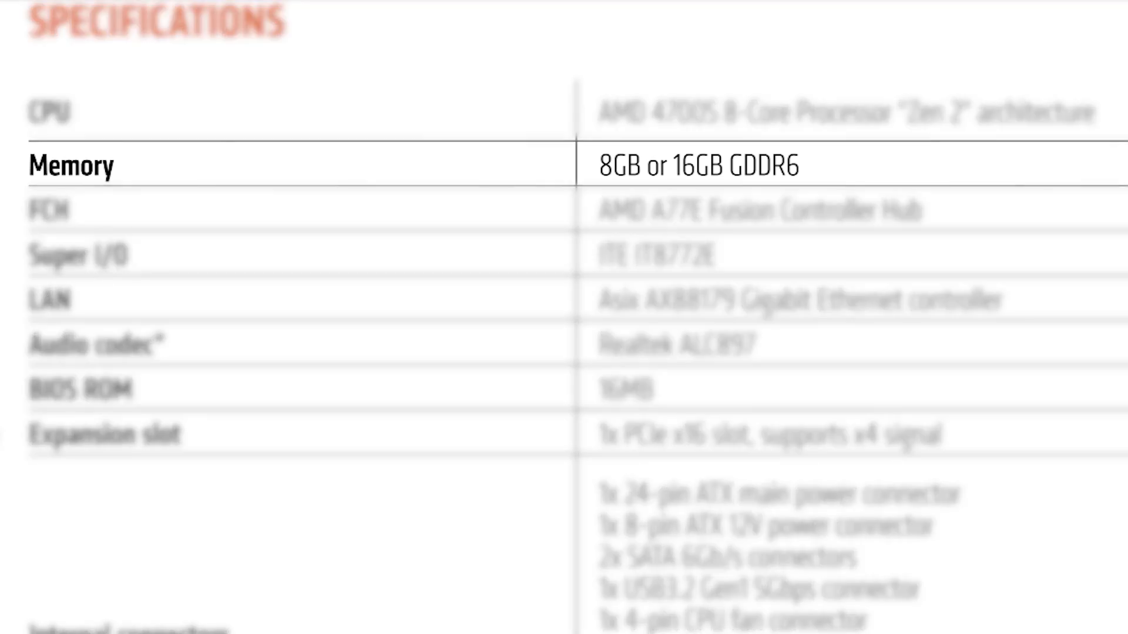